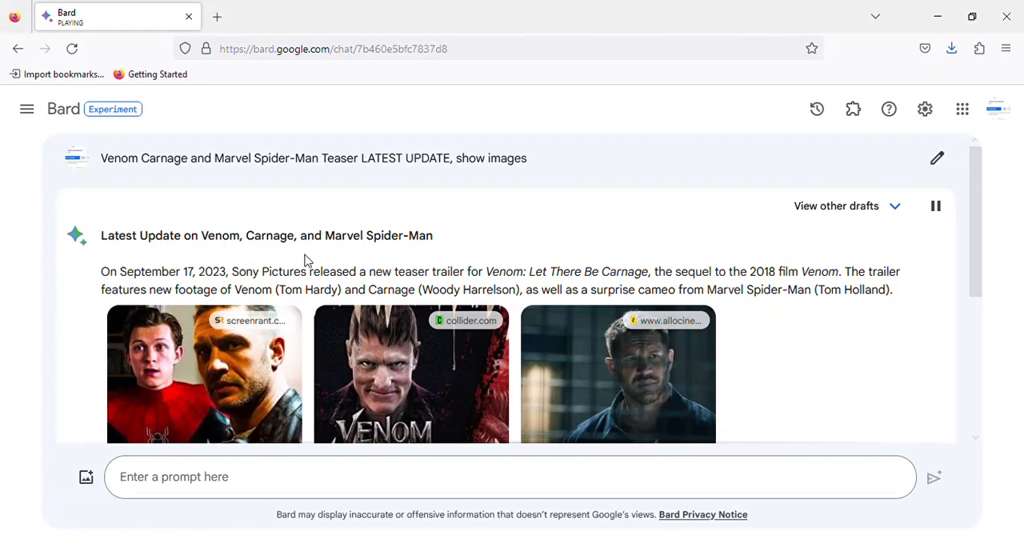
mouse_move(359, 240)
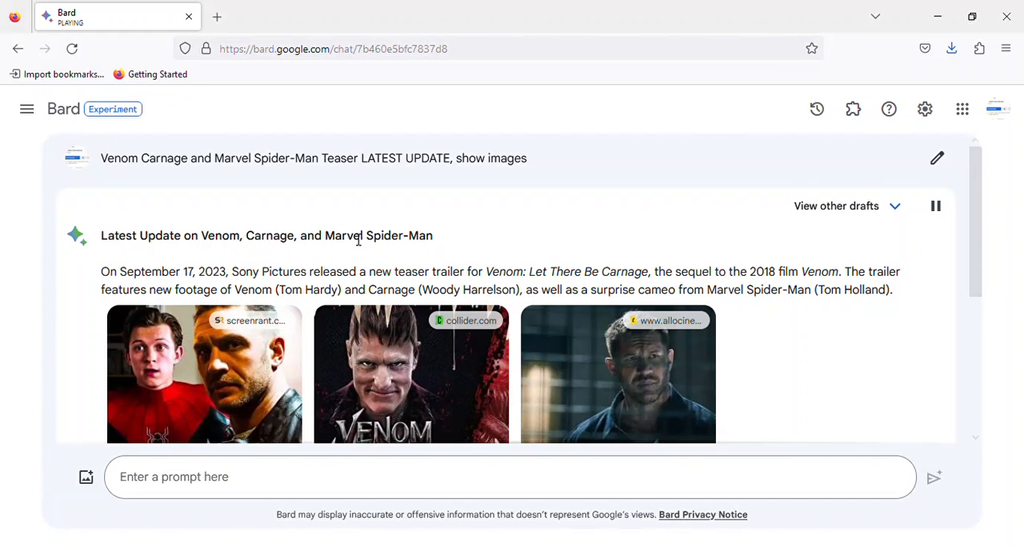
mouse_move(278, 288)
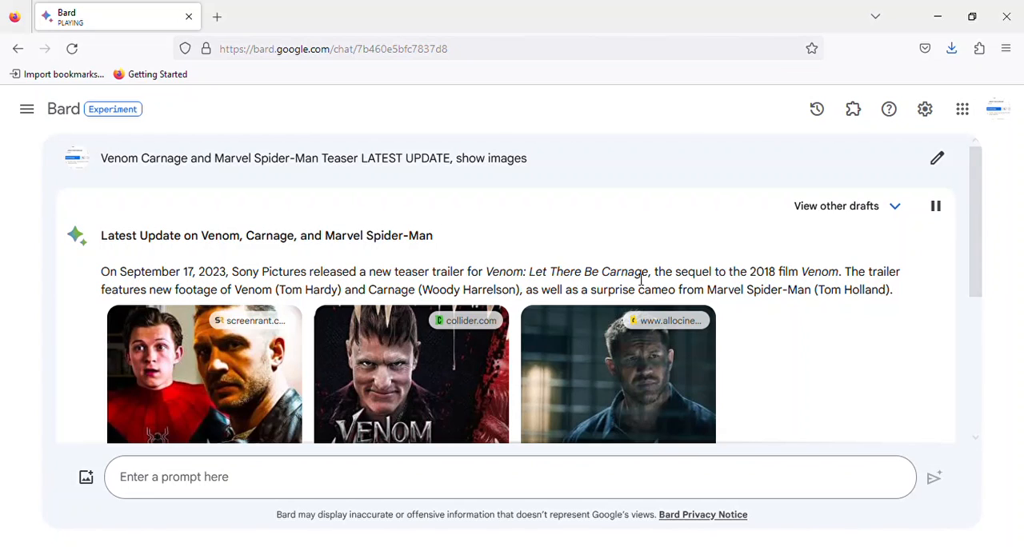
mouse_move(909, 279)
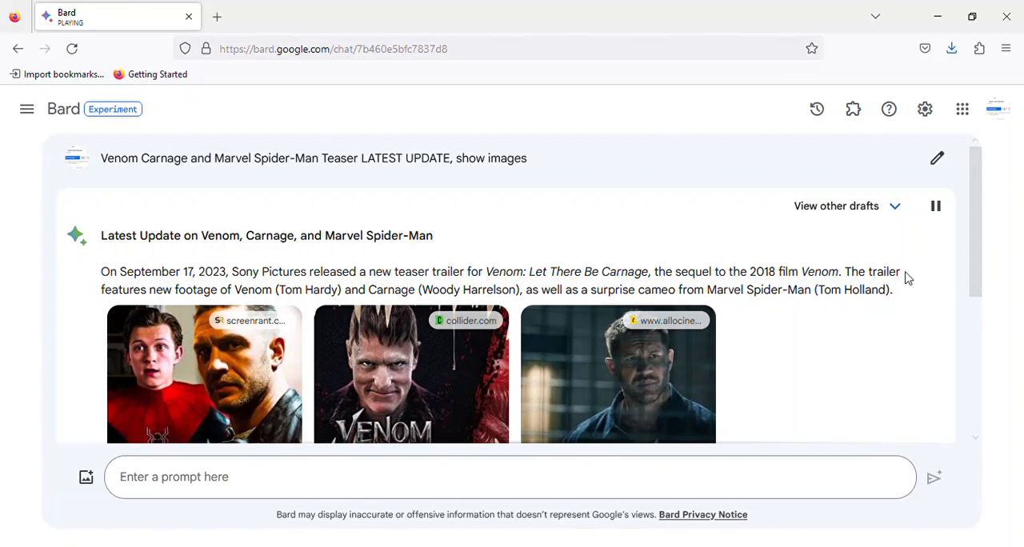
scroll("down", 3)
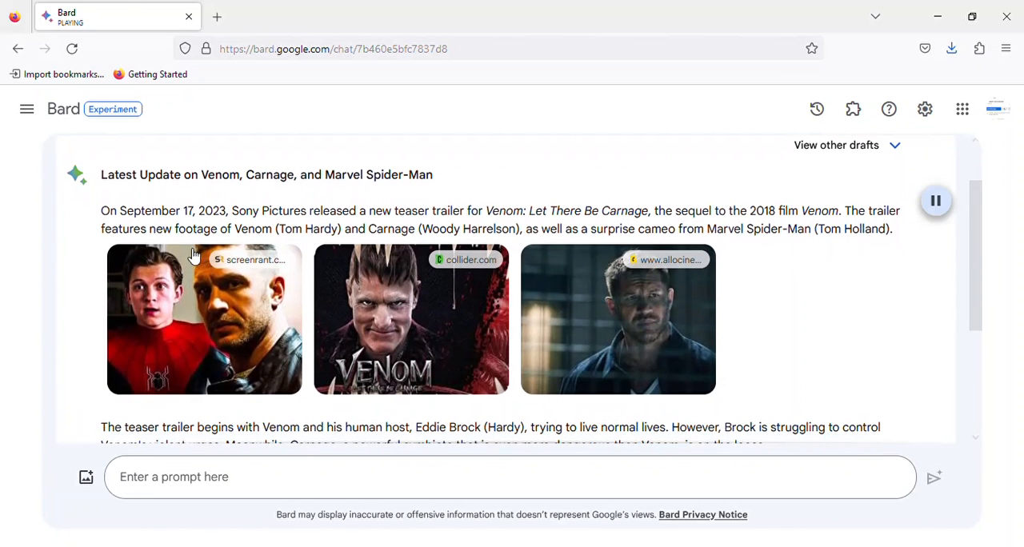
mouse_move(352, 233)
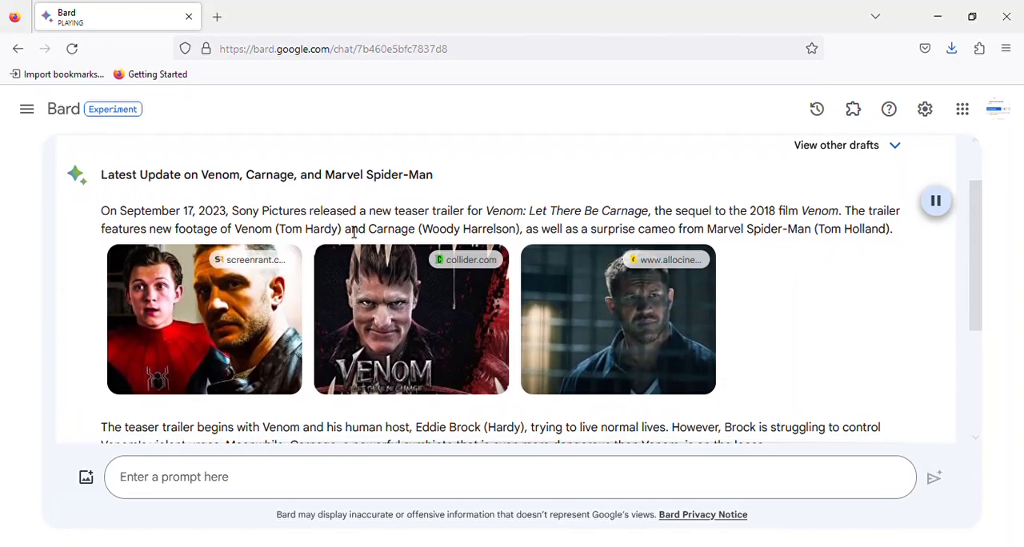
mouse_move(520, 234)
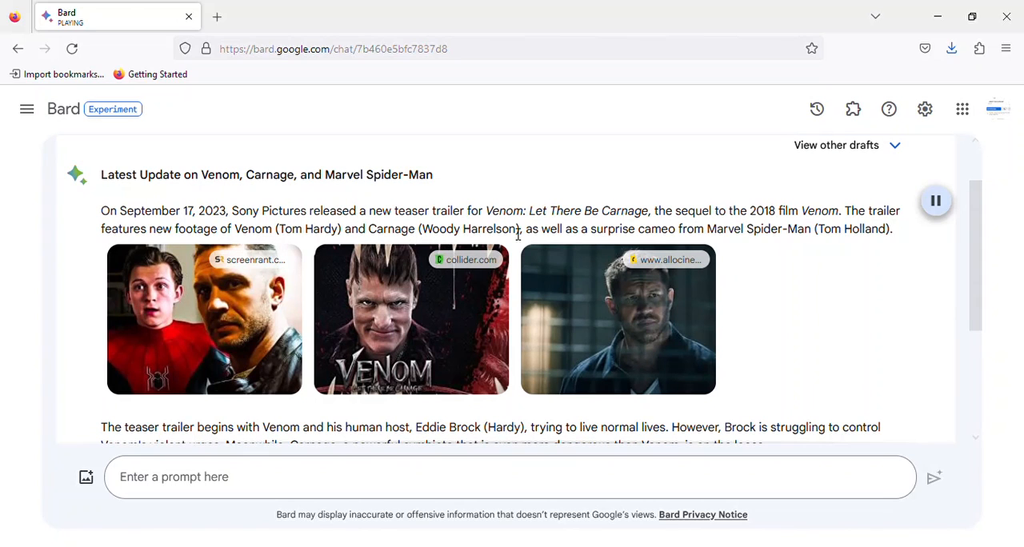
mouse_move(712, 235)
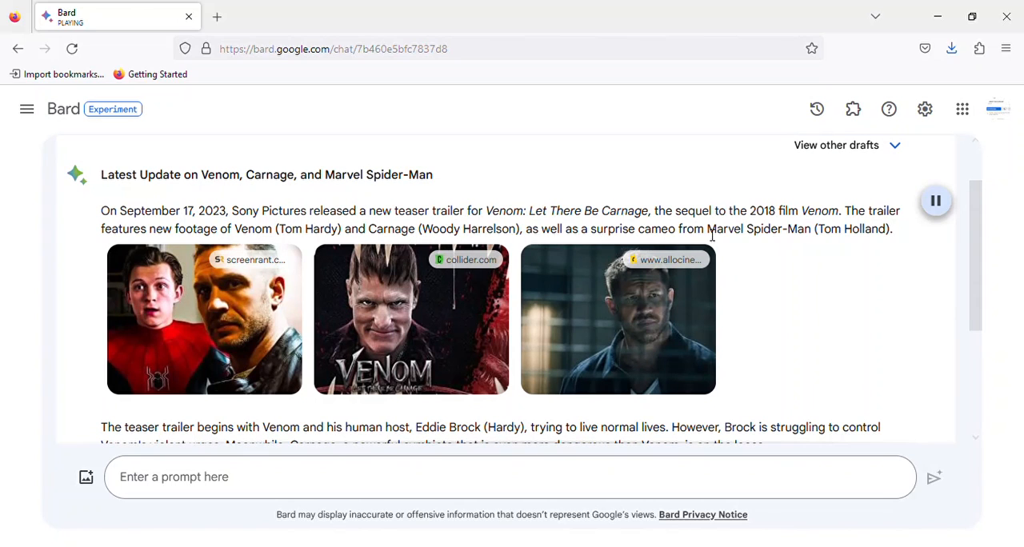
mouse_move(842, 218)
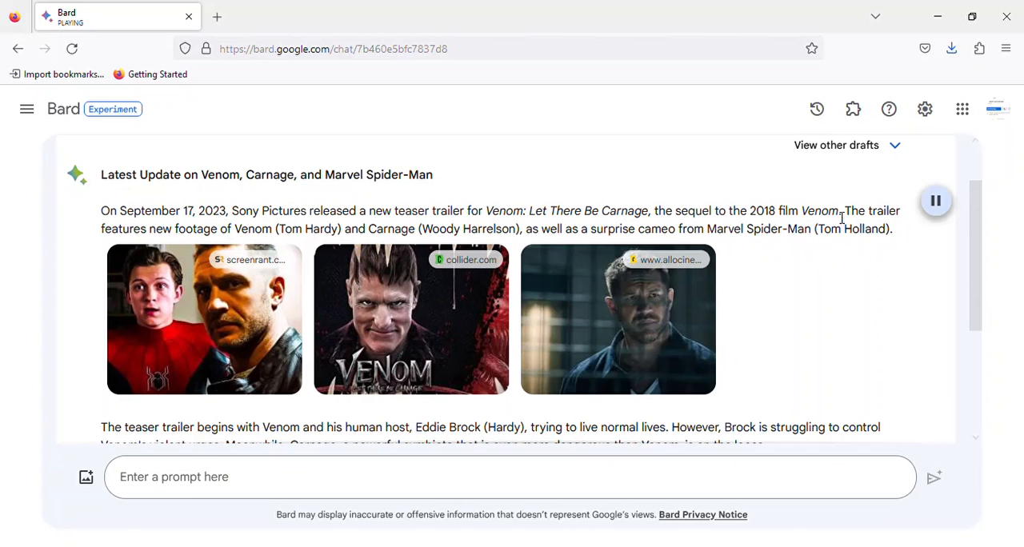
scroll("down", 3)
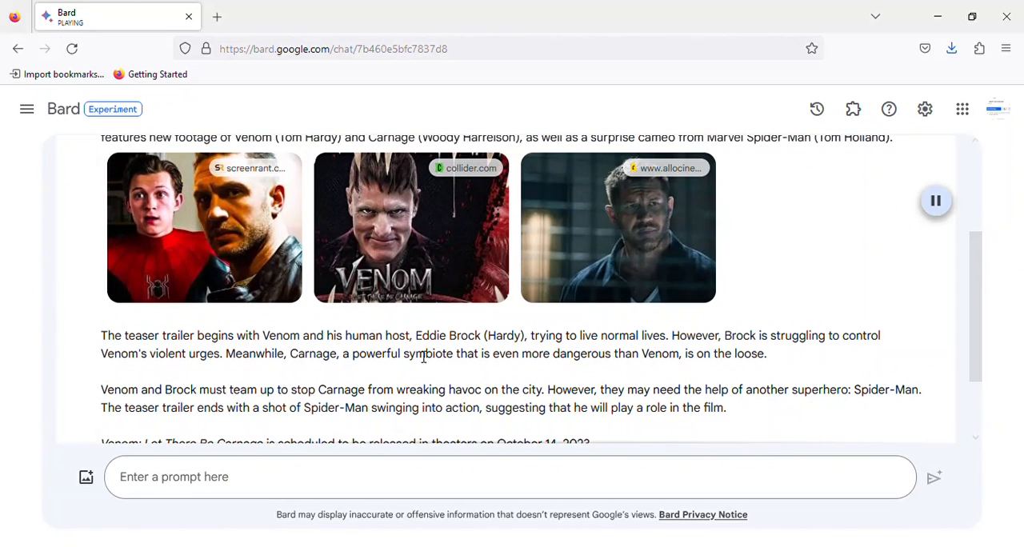
mouse_move(534, 346)
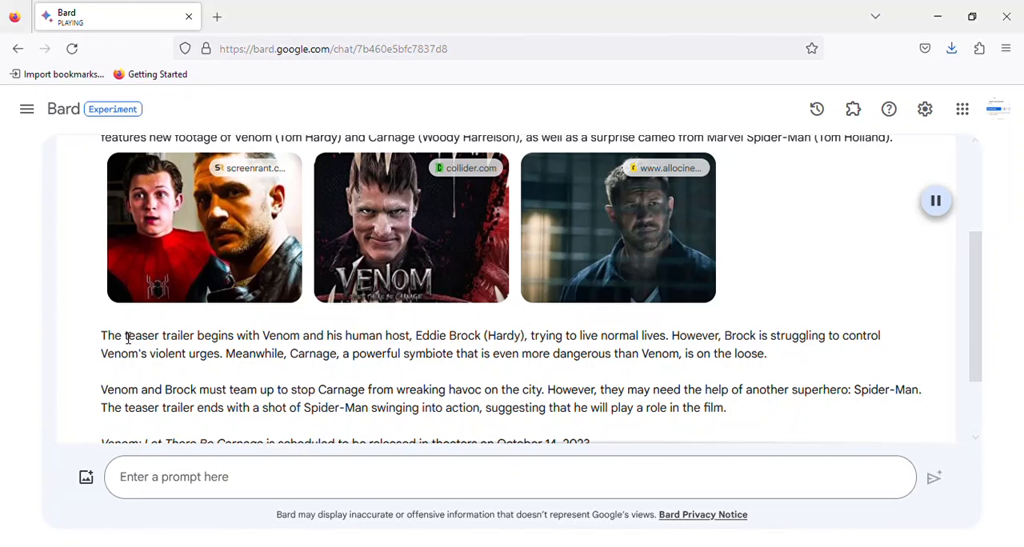
mouse_move(223, 371)
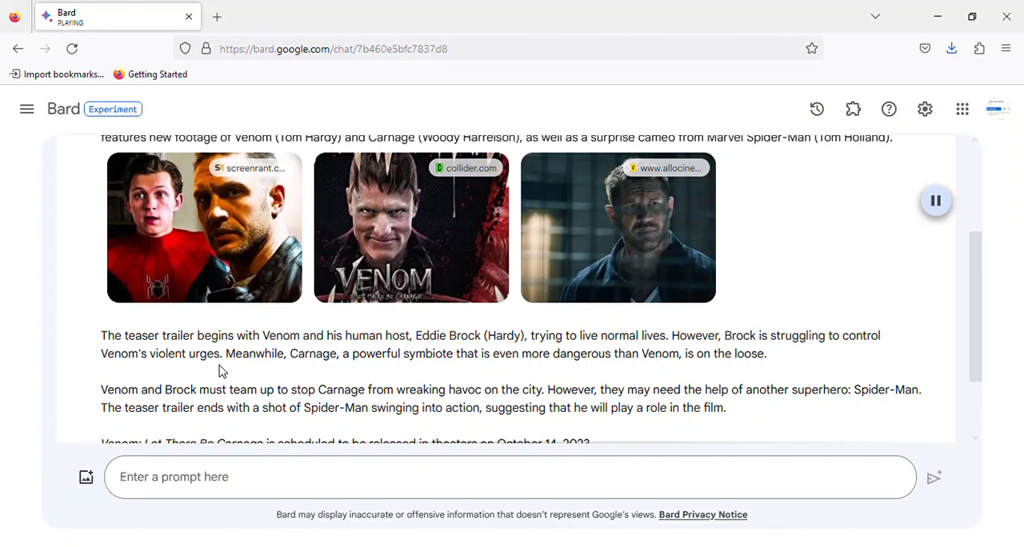
mouse_move(355, 376)
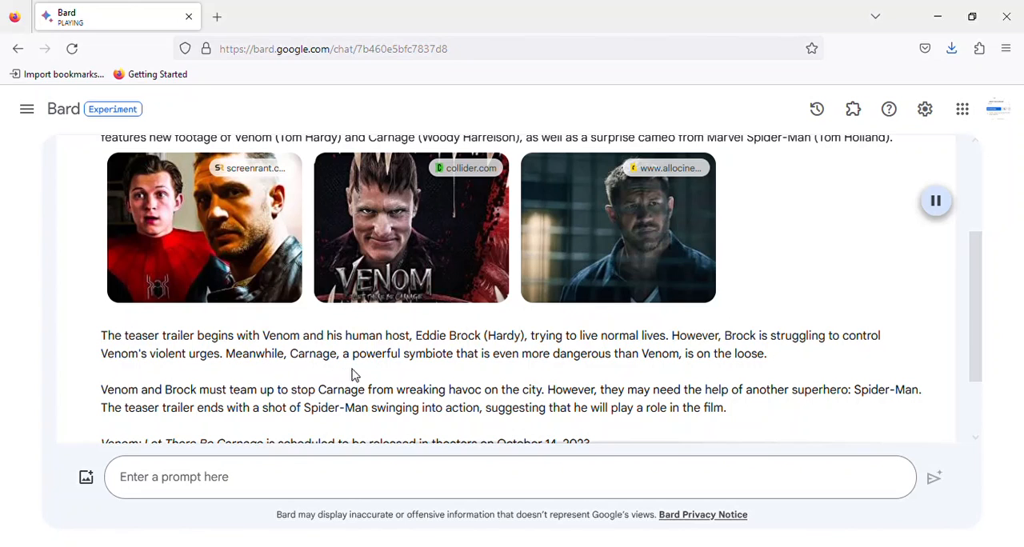
mouse_move(504, 371)
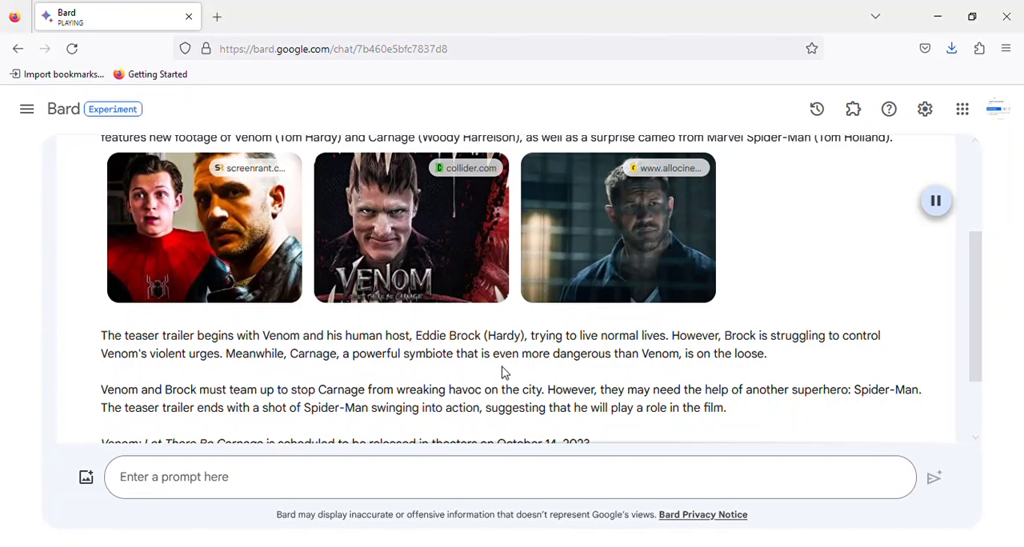
scroll("down", 3)
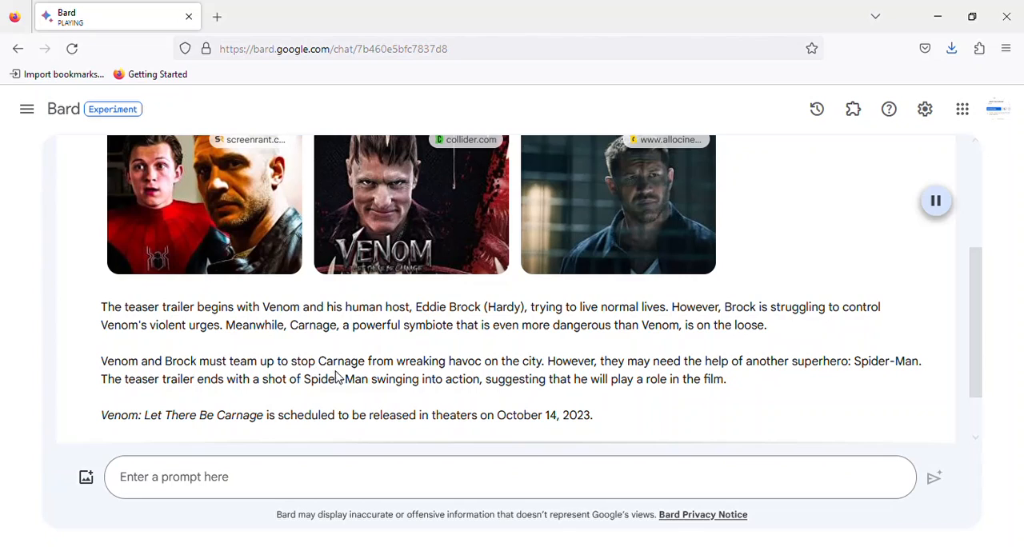
mouse_move(544, 371)
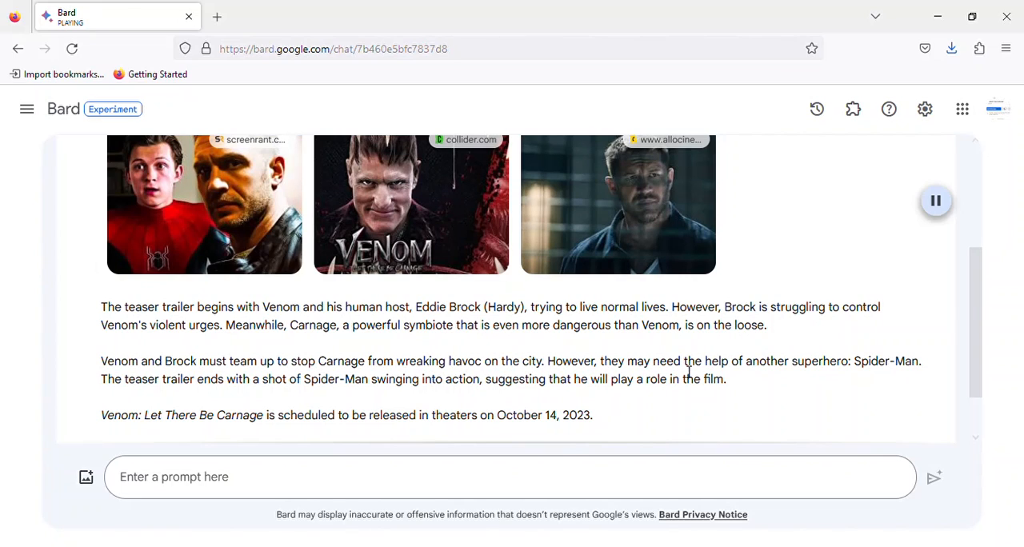
mouse_move(833, 376)
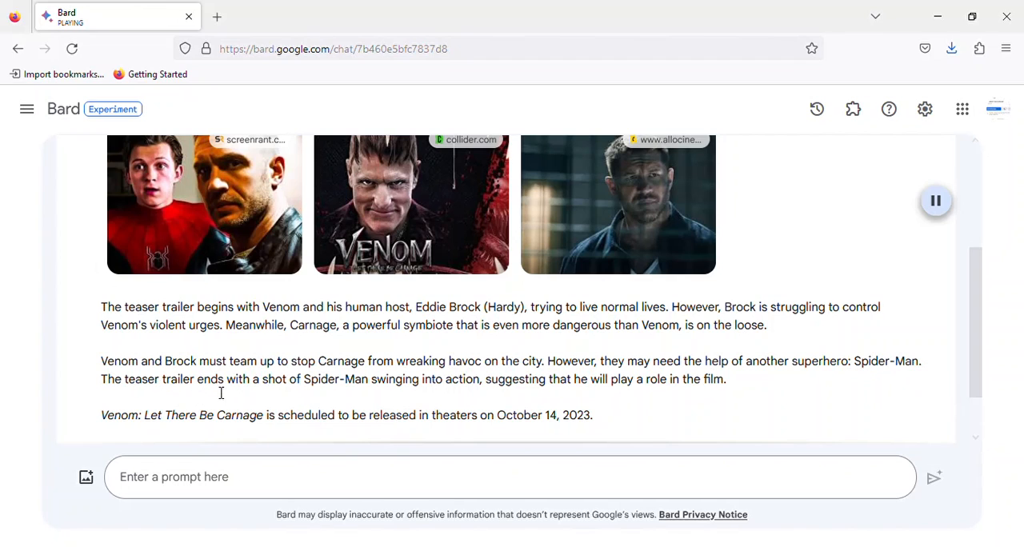
mouse_move(467, 400)
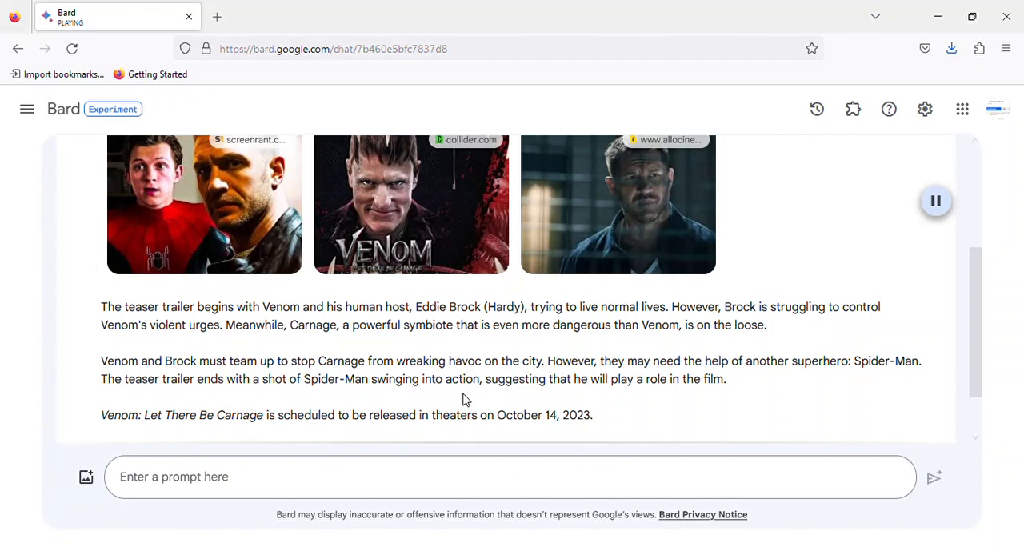
mouse_move(707, 397)
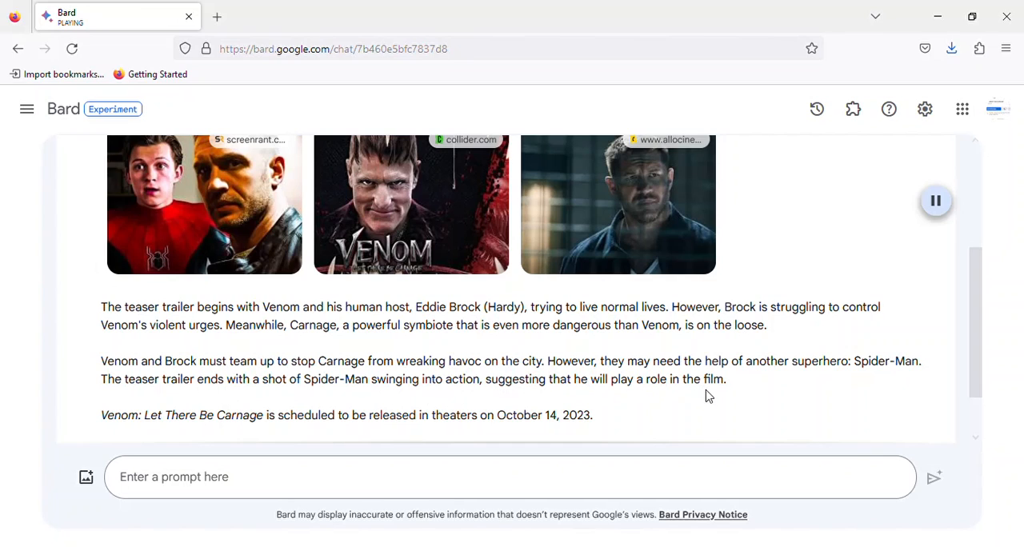
mouse_move(129, 430)
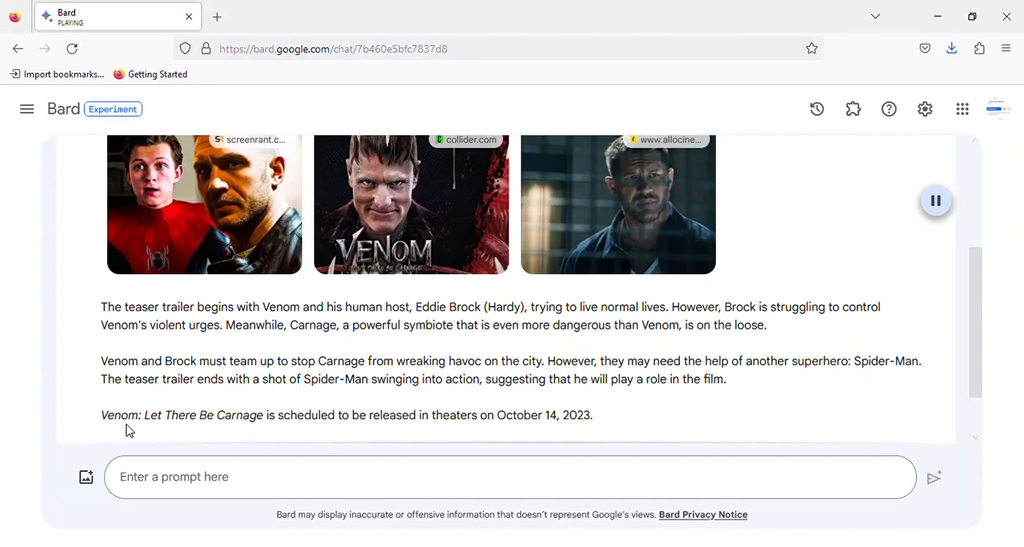
mouse_move(360, 433)
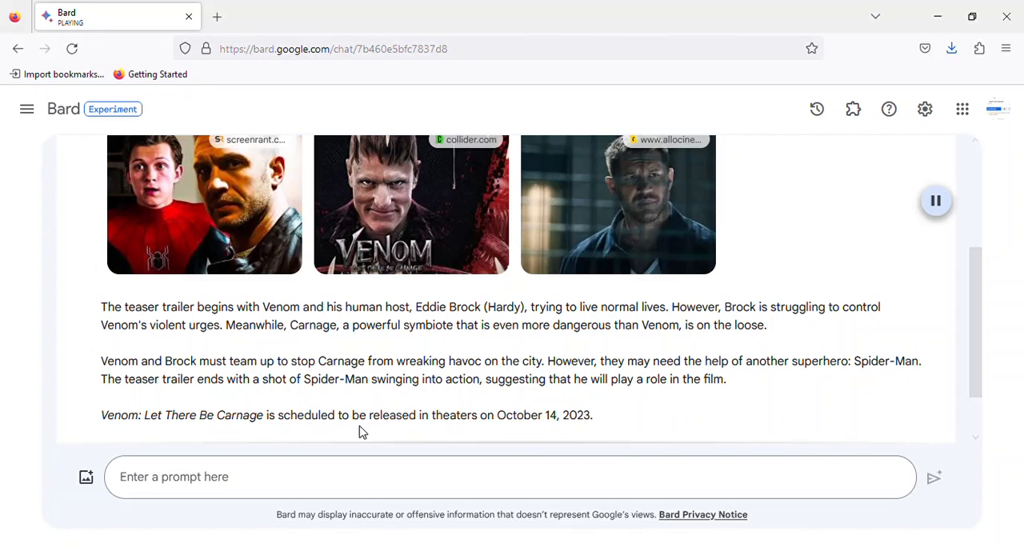
mouse_move(571, 429)
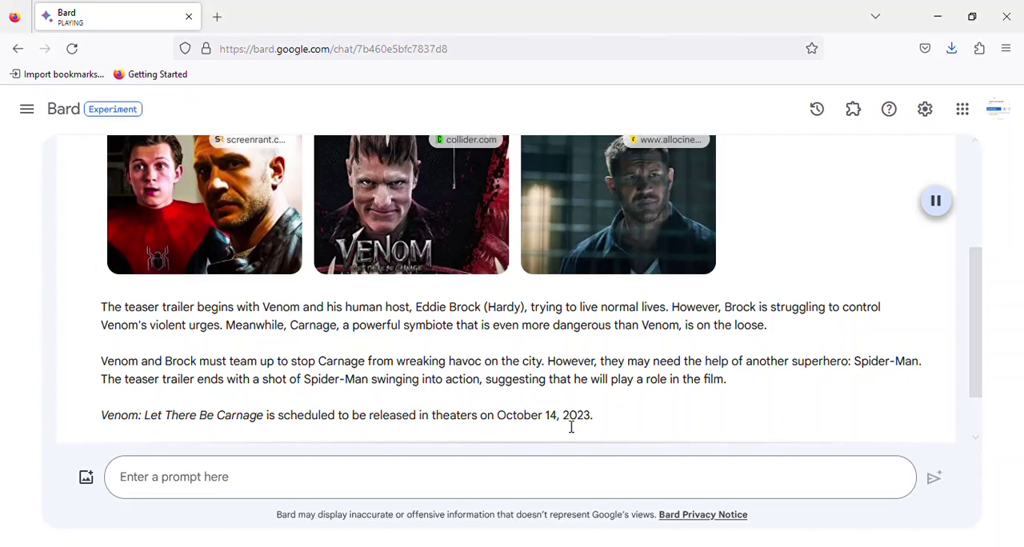